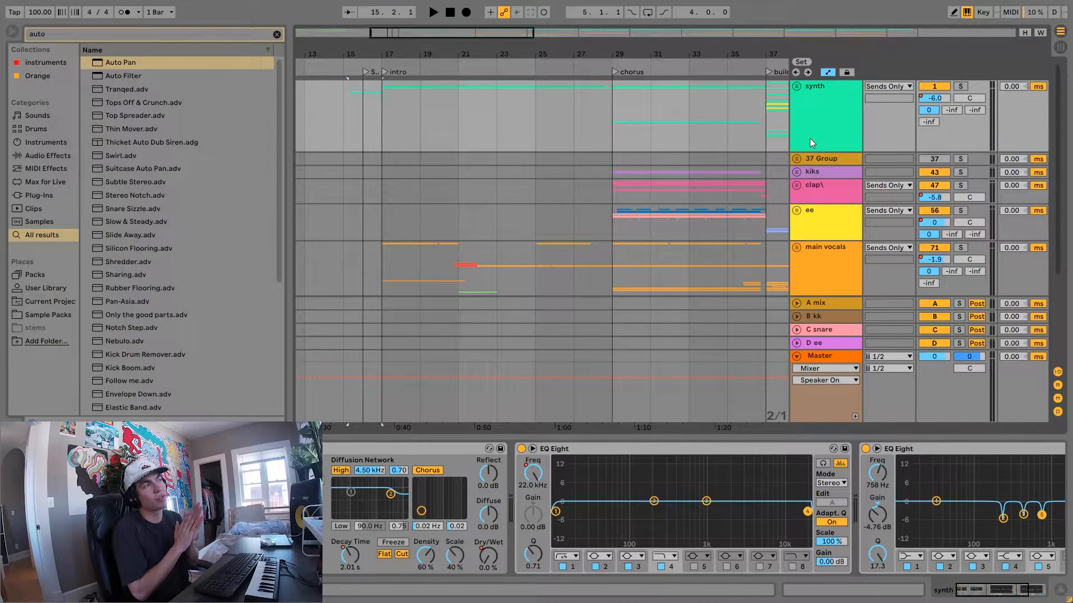
# Step: Show the Serum synth on the pluck track with its oscillators and envelopes
pyautogui.scroll(-3)
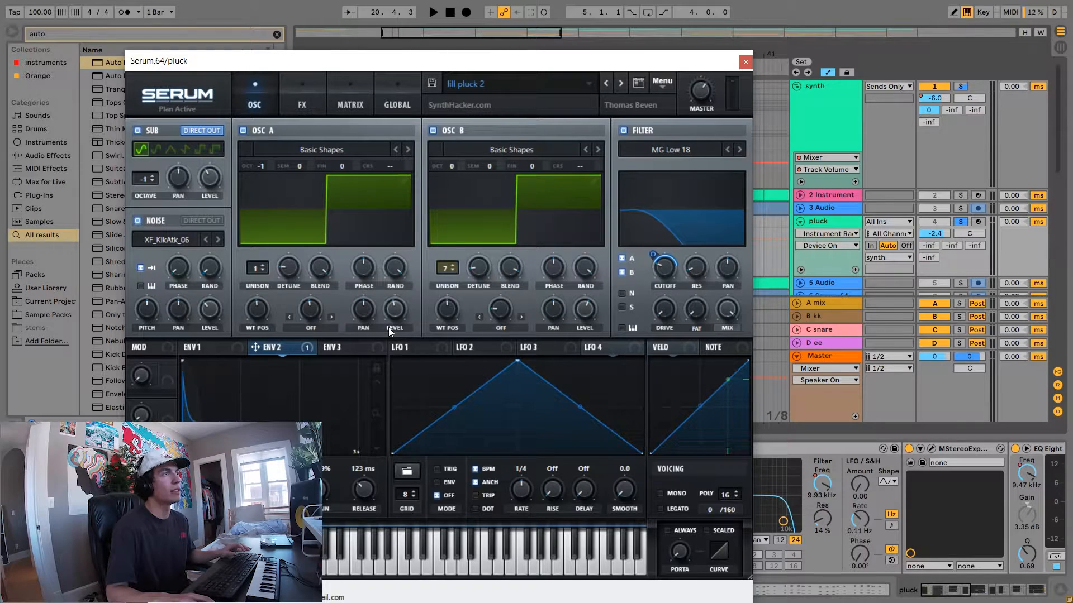
pyautogui.click(744, 61)
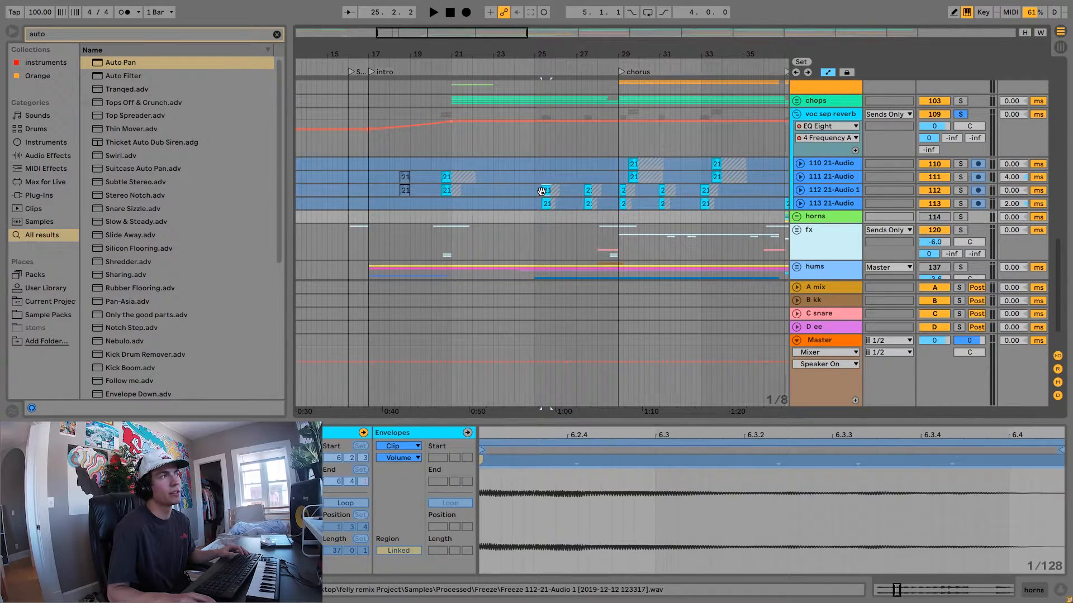
# Step: Select one of the vocal chop audio clips to inspect it in Clip View
pyautogui.click(434, 12)
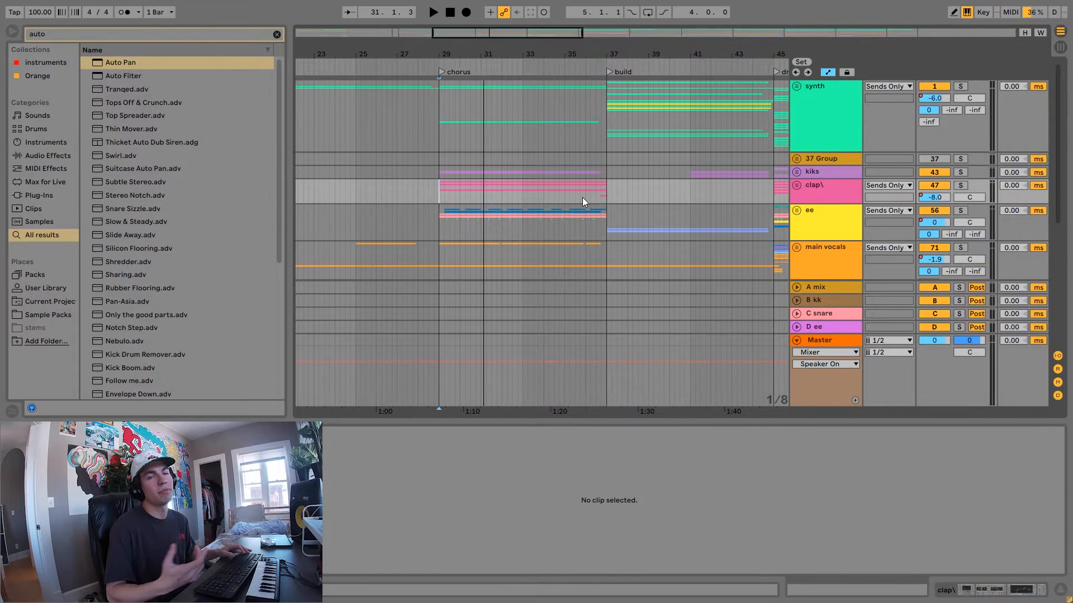
# Step: Start playback inside the chorus and unfold the kiks group's kick tracks
pyautogui.click(961, 172)
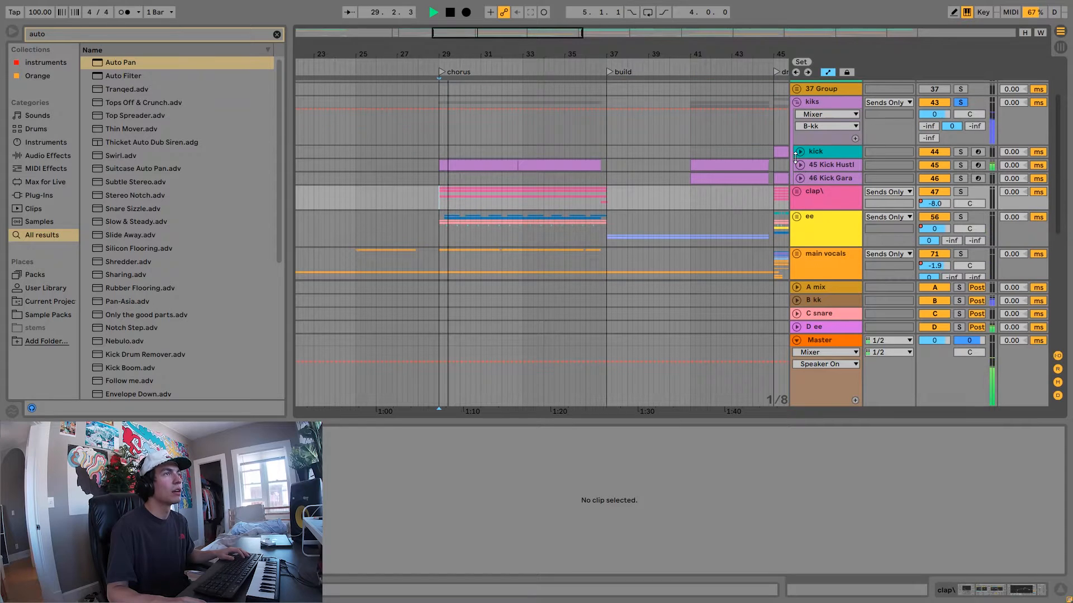
pyautogui.click(798, 165)
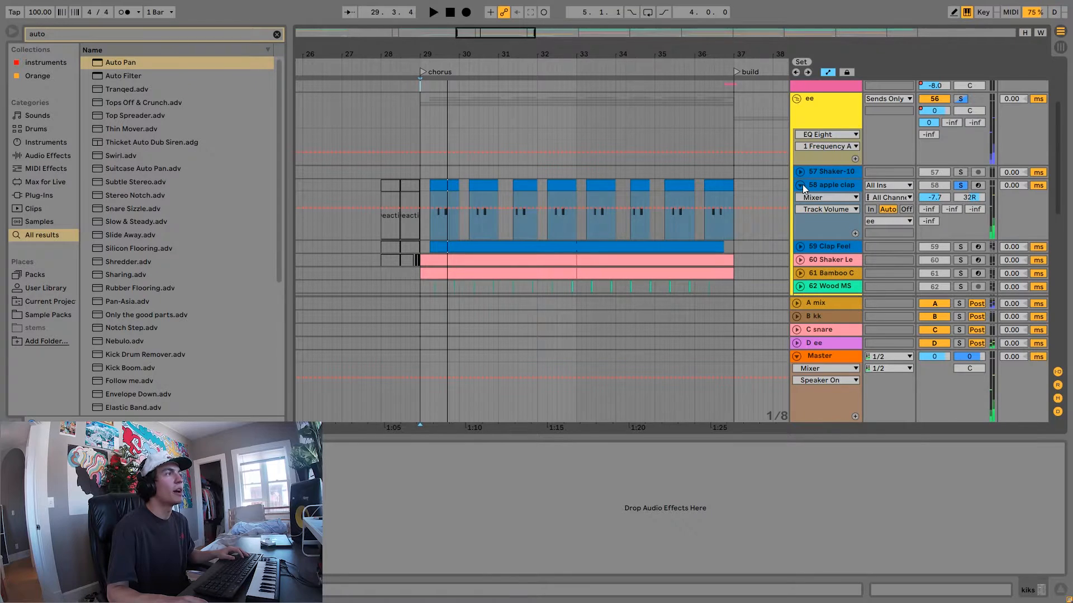
# Step: Enlarge the apple clap, Clap Feel, Shaker and Bamboo tracks and show their clip notes
pyautogui.click(436, 12)
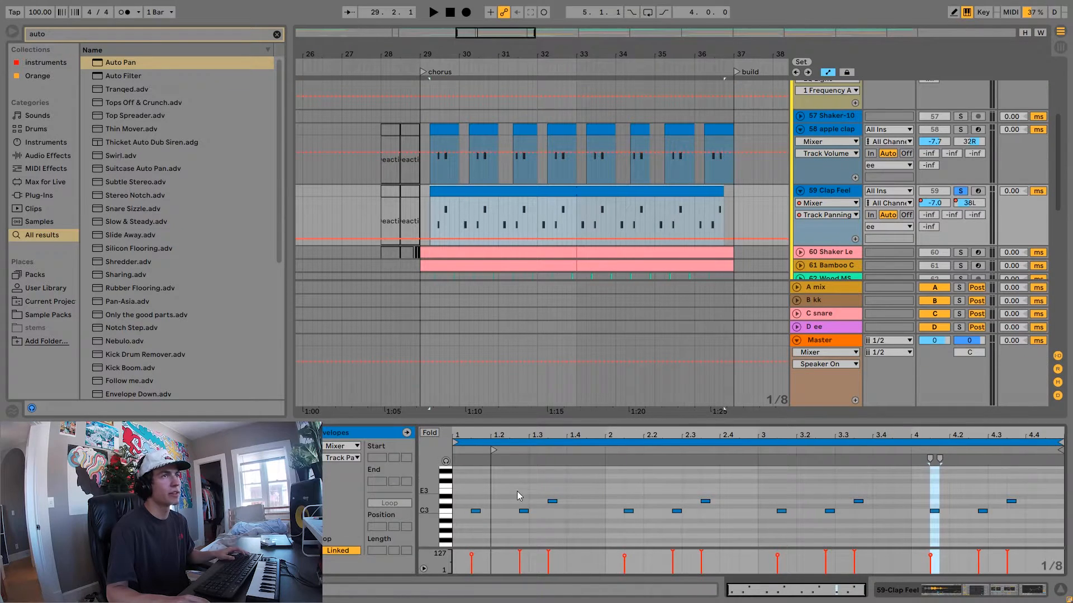
pyautogui.click(434, 13)
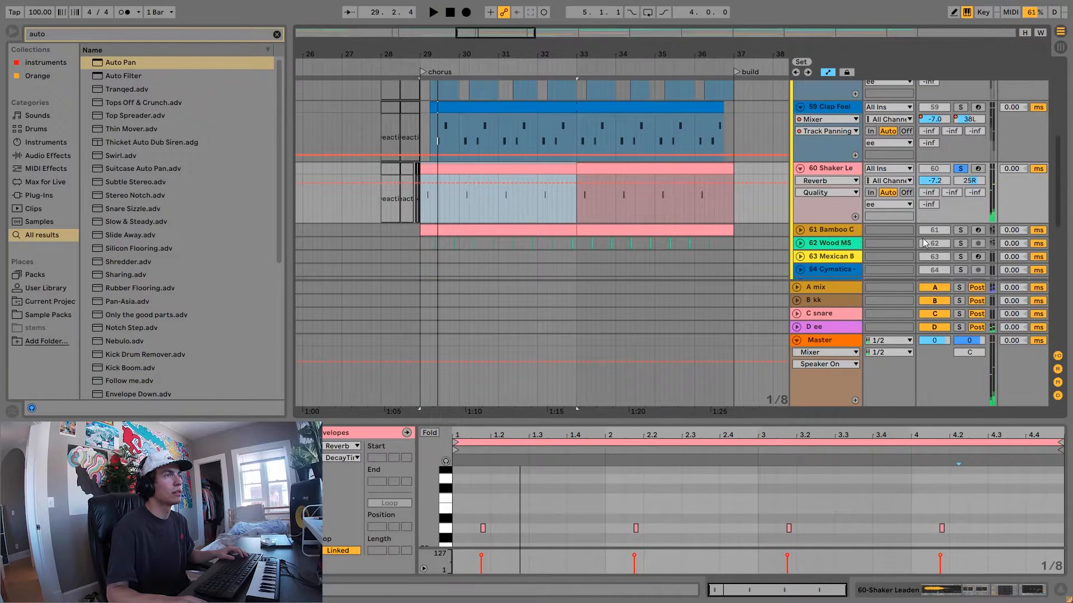
pyautogui.click(960, 230)
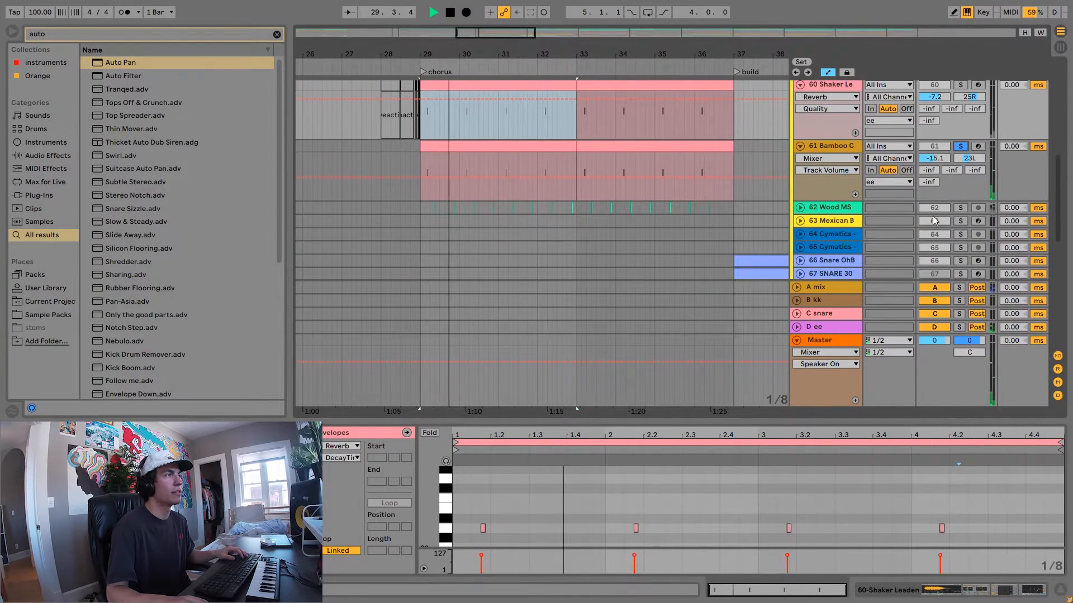
pyautogui.click(959, 208)
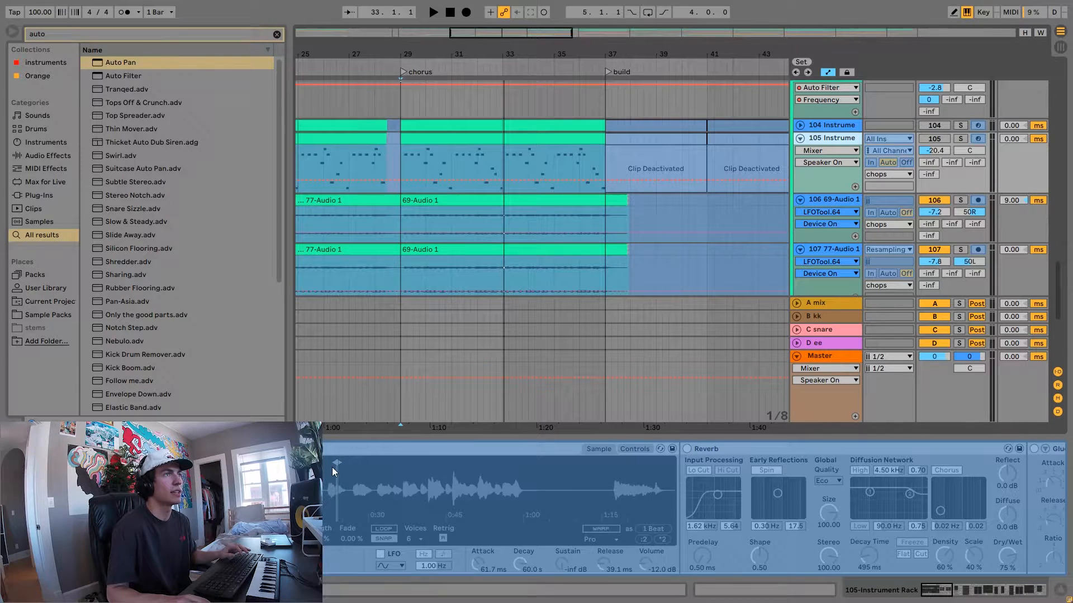
# Step: Solo the second chop instrument track, then the first, to audition their patterns
pyautogui.rightClick(827, 139)
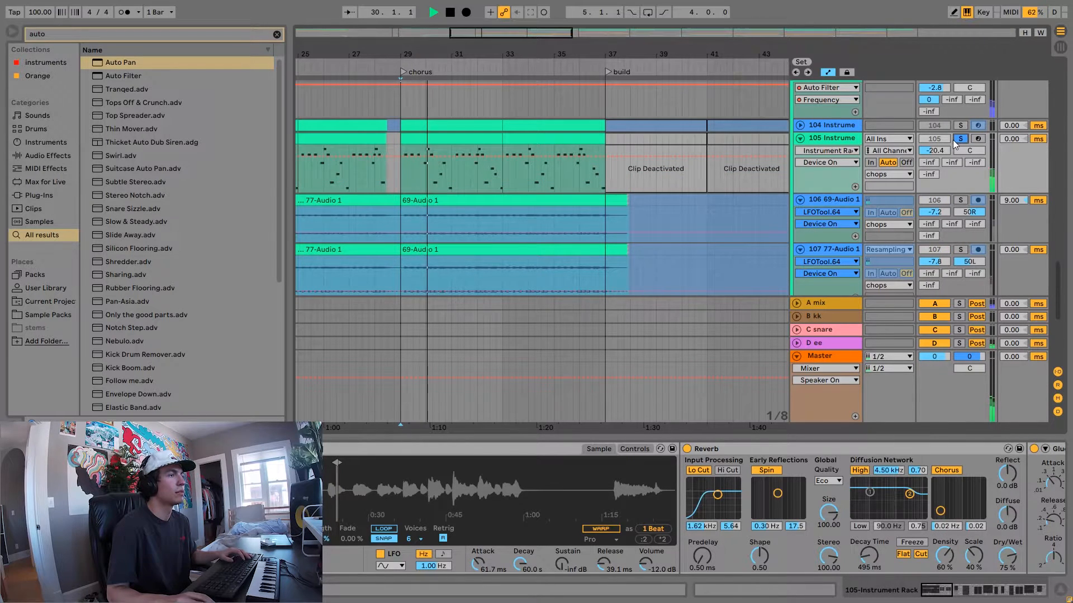
pyautogui.click(445, 13)
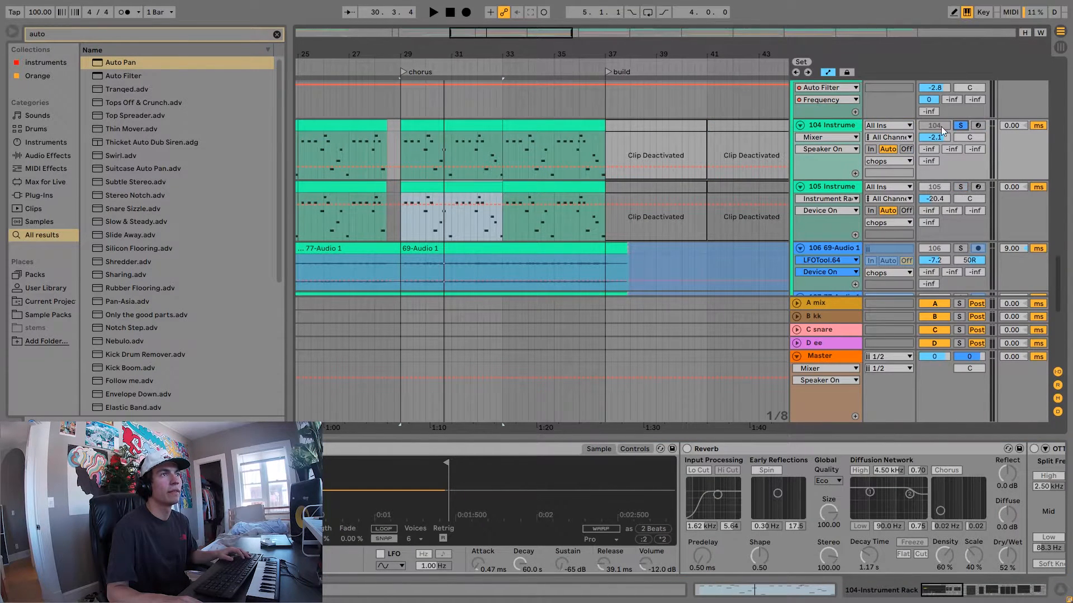
pyautogui.click(960, 125)
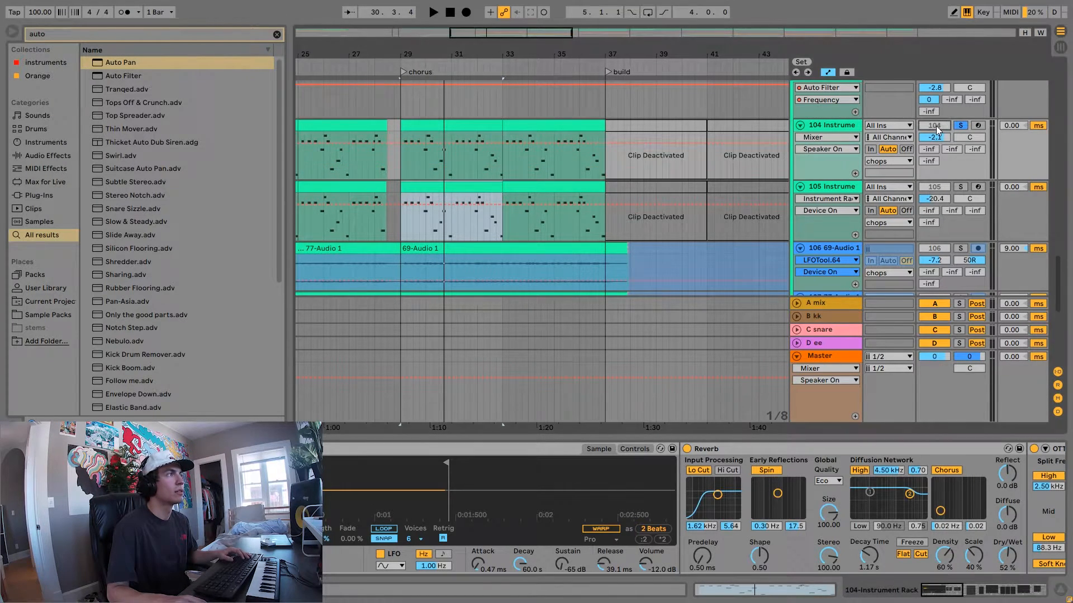
# Step: Select track 2 Instrument and show its Serum reesebass2 patch
pyautogui.click(436, 13)
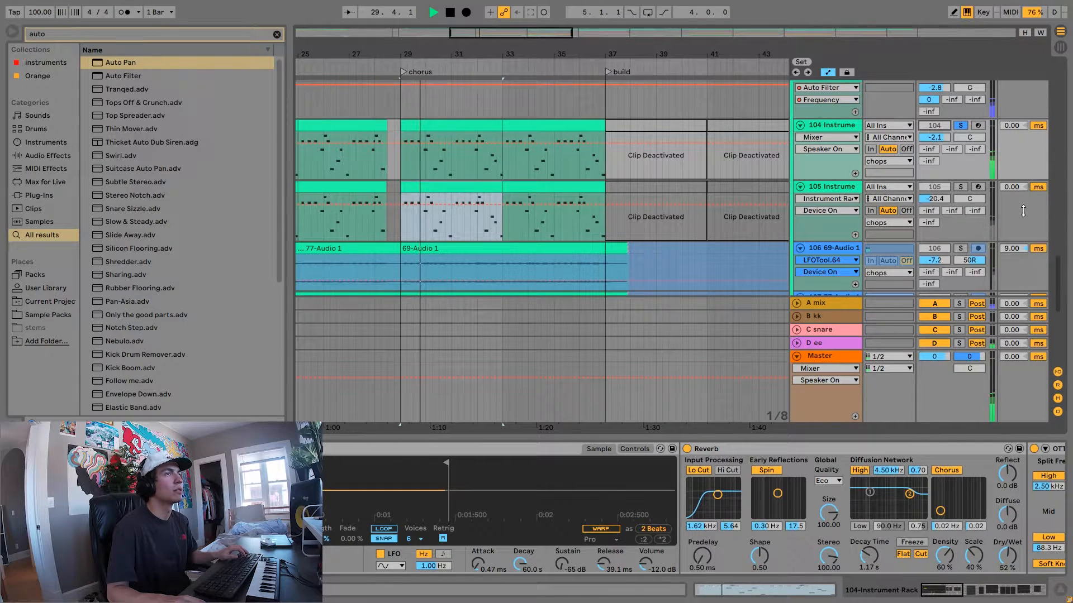
pyautogui.click(961, 186)
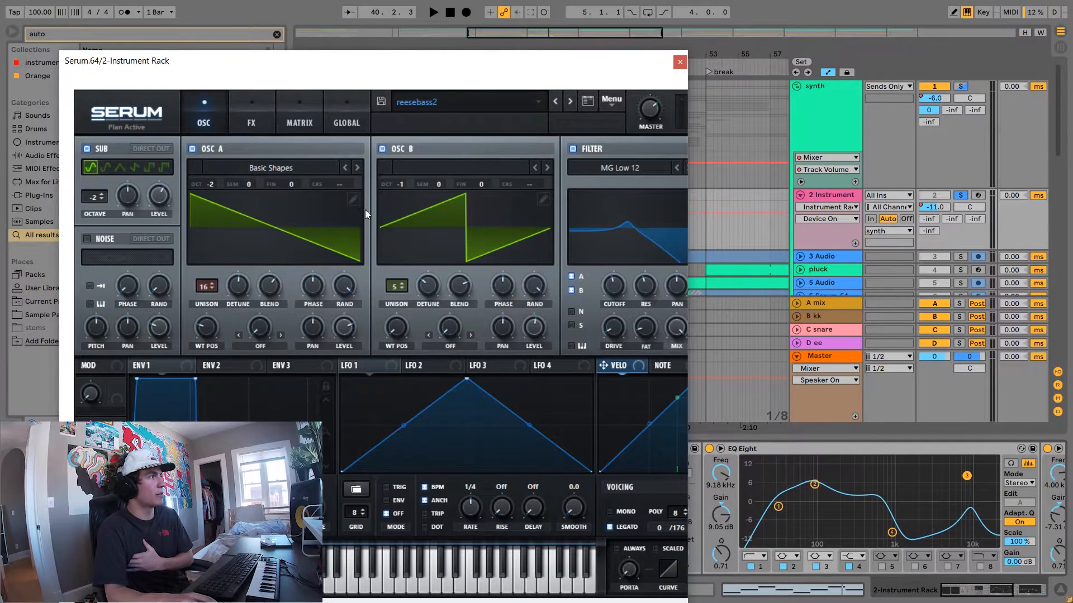
# Step: Close Serum and show the 45-Kick Hustla 2 clip's notes in the piano roll
pyautogui.click(679, 62)
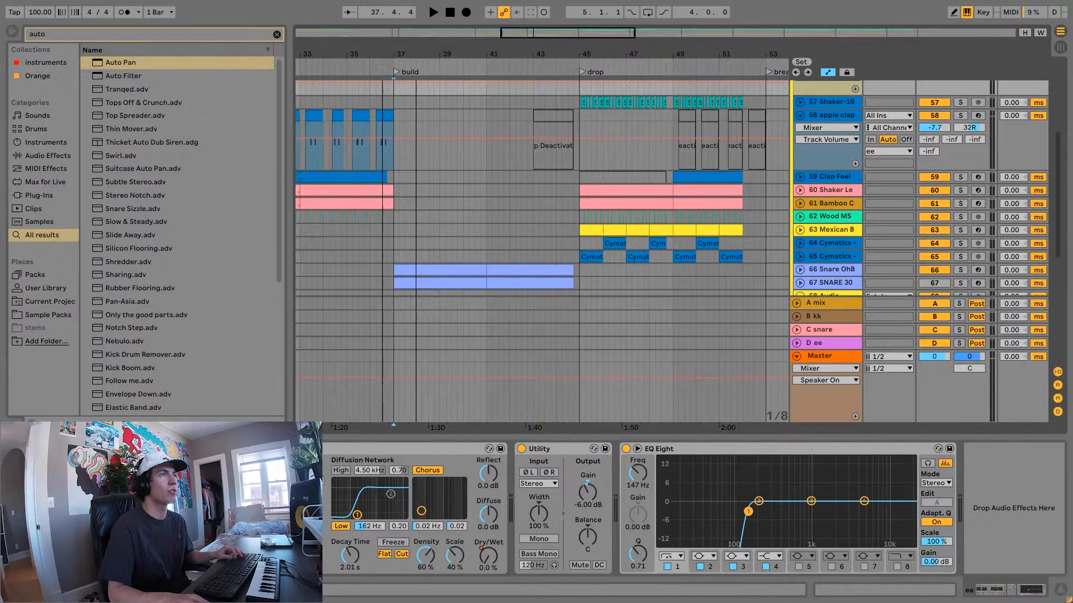
pyautogui.click(436, 12)
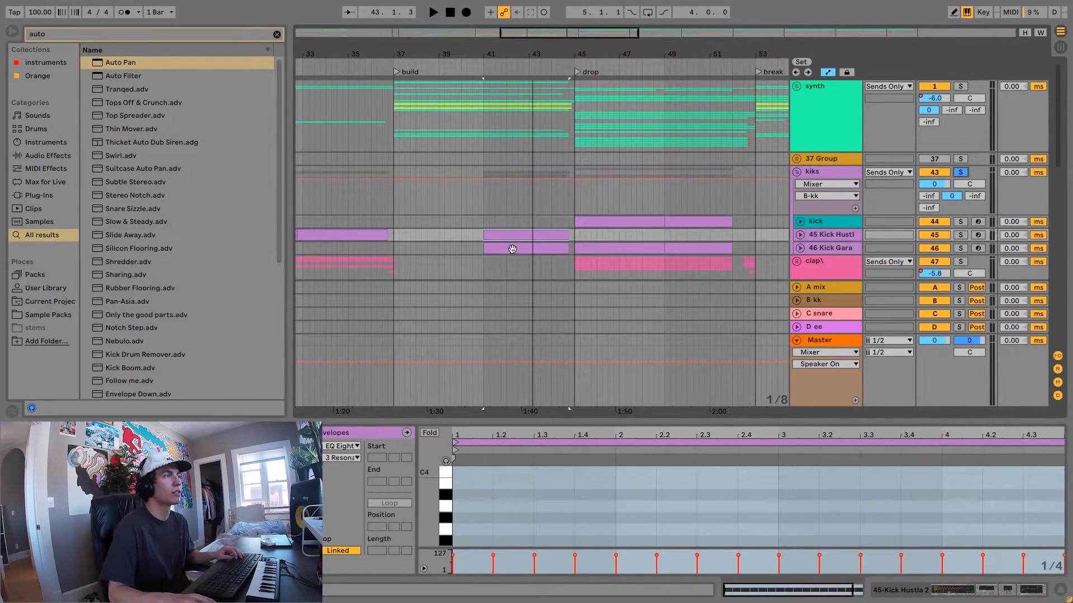
# Step: Select track 6 Serum.64 to reveal its Echo and EQ Eight devices
pyautogui.click(433, 12)
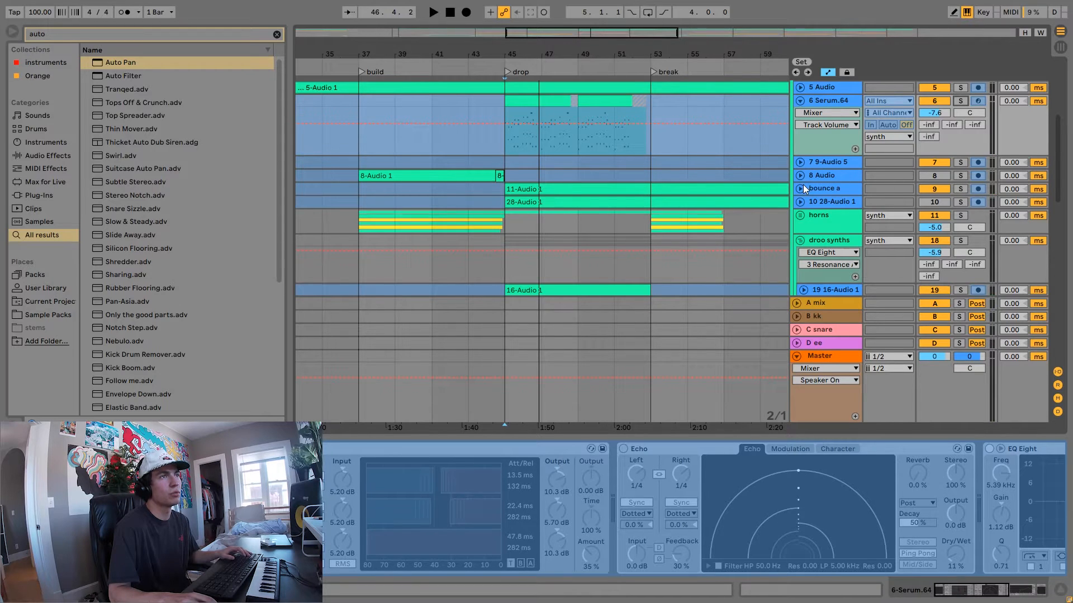
# Step: Expand the droo synths group to reveal track 19's Saturator and EQ Eight
pyautogui.click(798, 188)
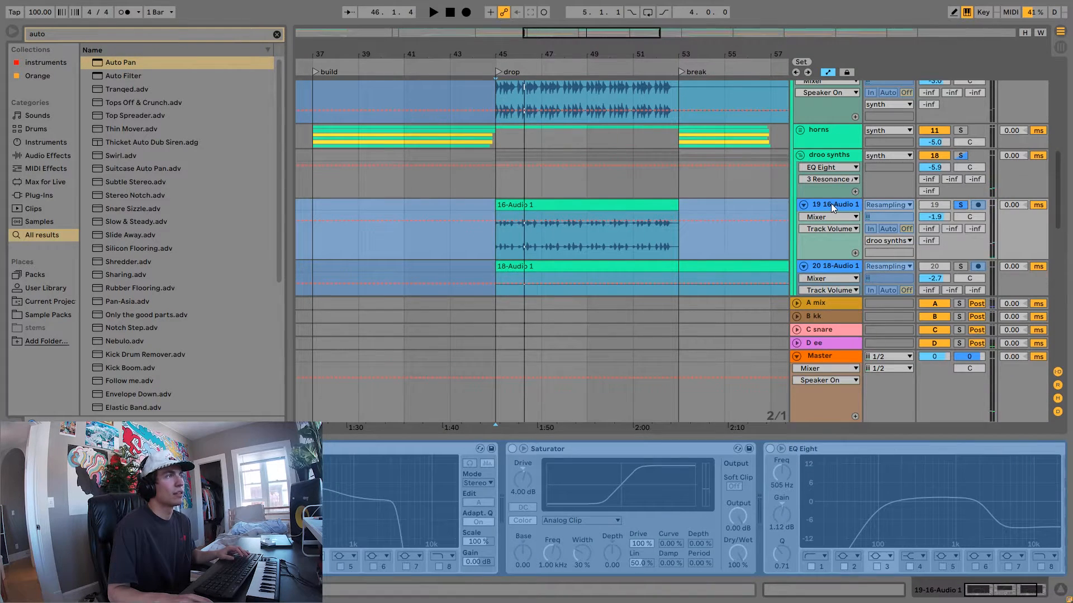
# Step: Select track 20 with its OTT and Compressor and solo the resampled audio layers
pyautogui.click(434, 13)
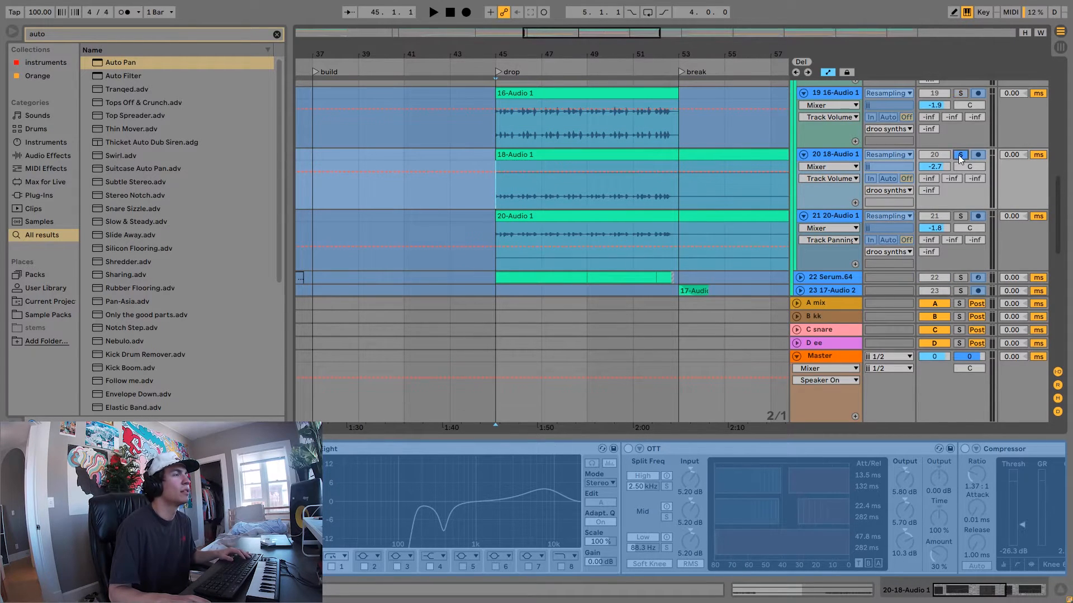
pyautogui.click(434, 13)
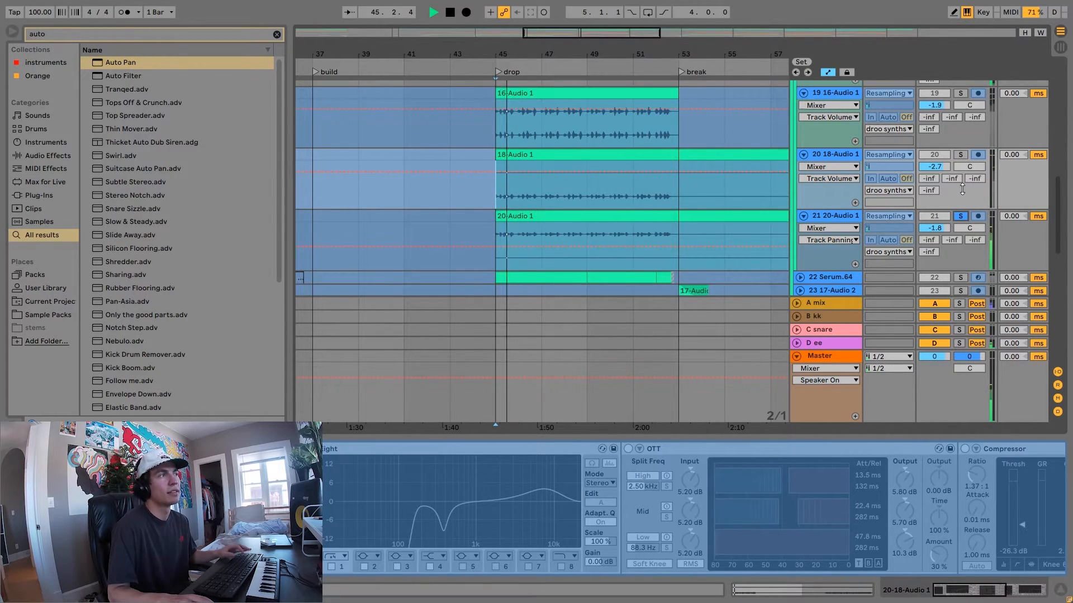
pyautogui.scroll(-3)
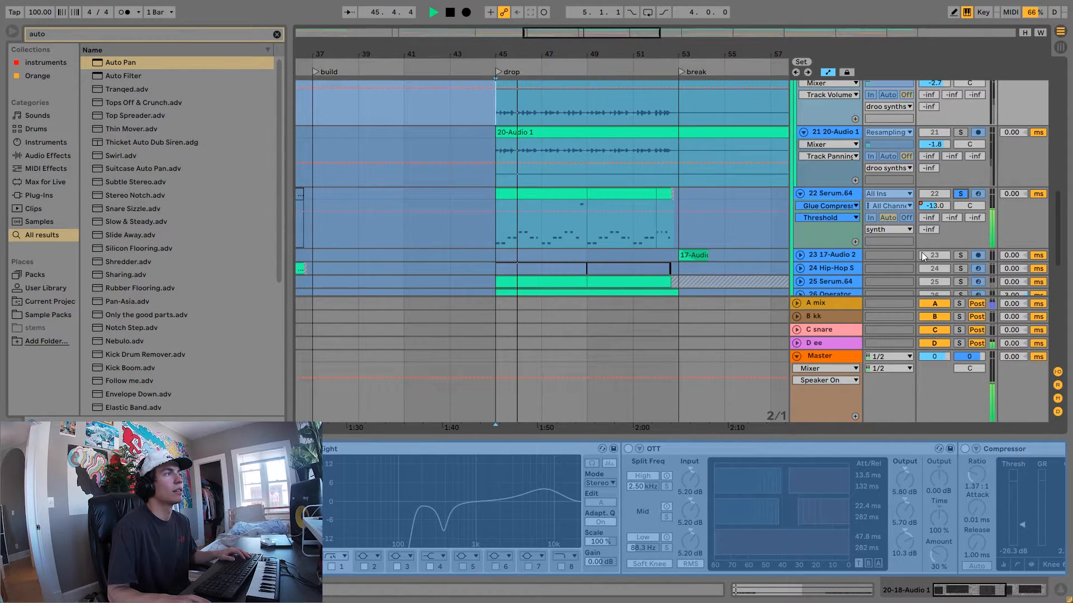
# Step: Select track 22 Serum.64 to show its two kick-sidechained Glue Compressors and fold tracks through 30 horn
pyautogui.click(463, 12)
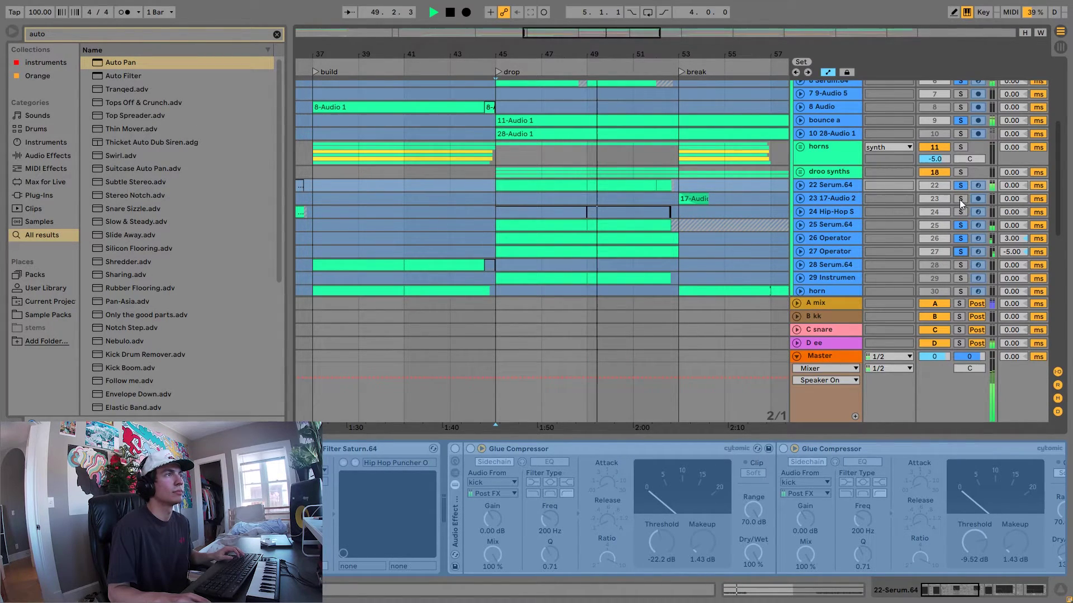
pyautogui.scroll(-3)
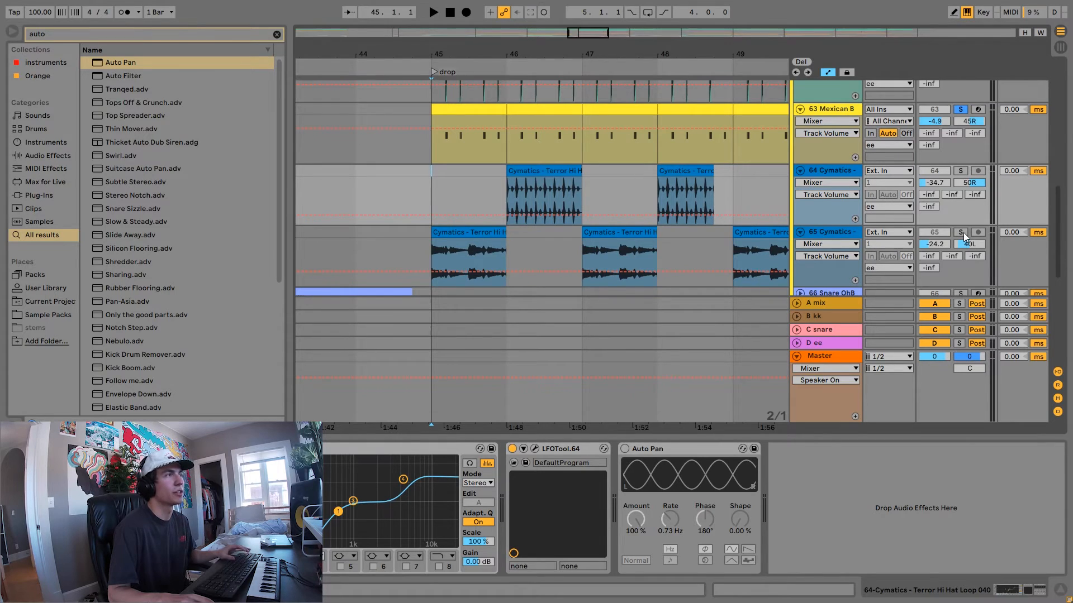
# Step: Fold the percussion tracks into their groups and start playback from the drop marker
pyautogui.click(434, 12)
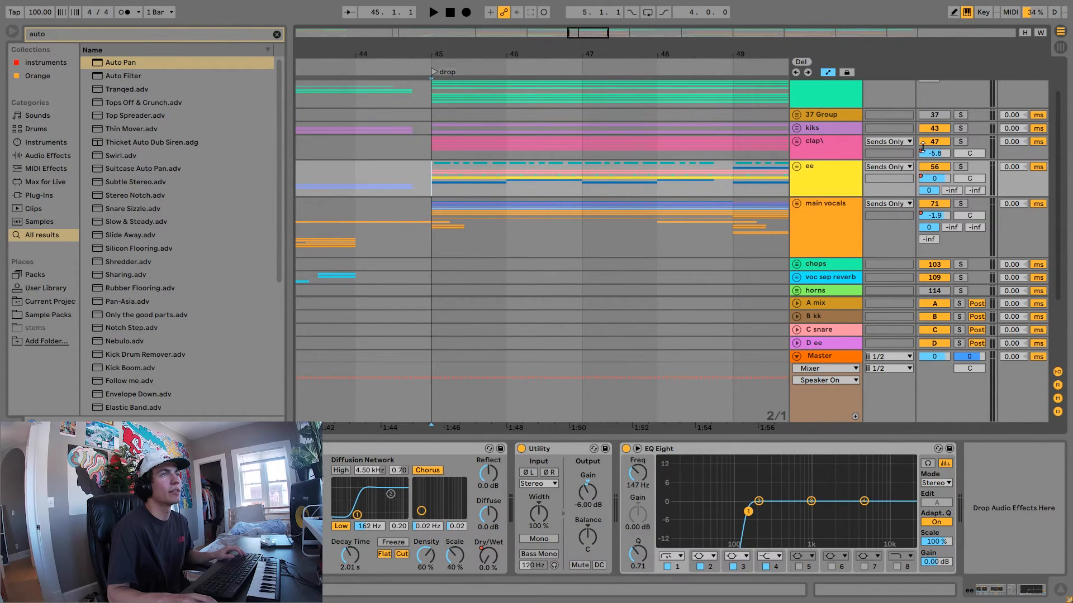
pyautogui.click(433, 12)
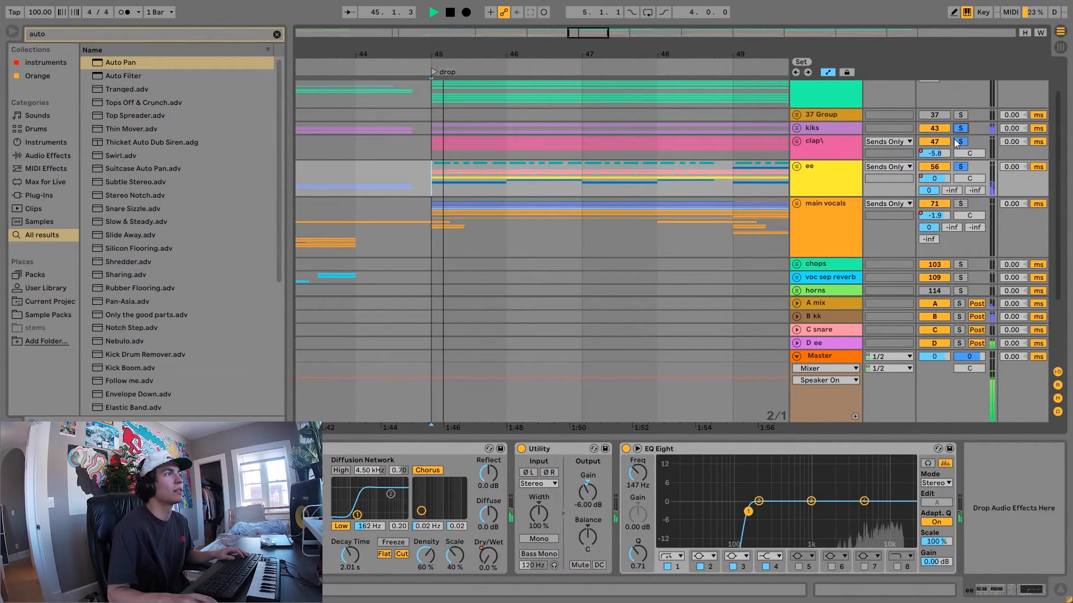